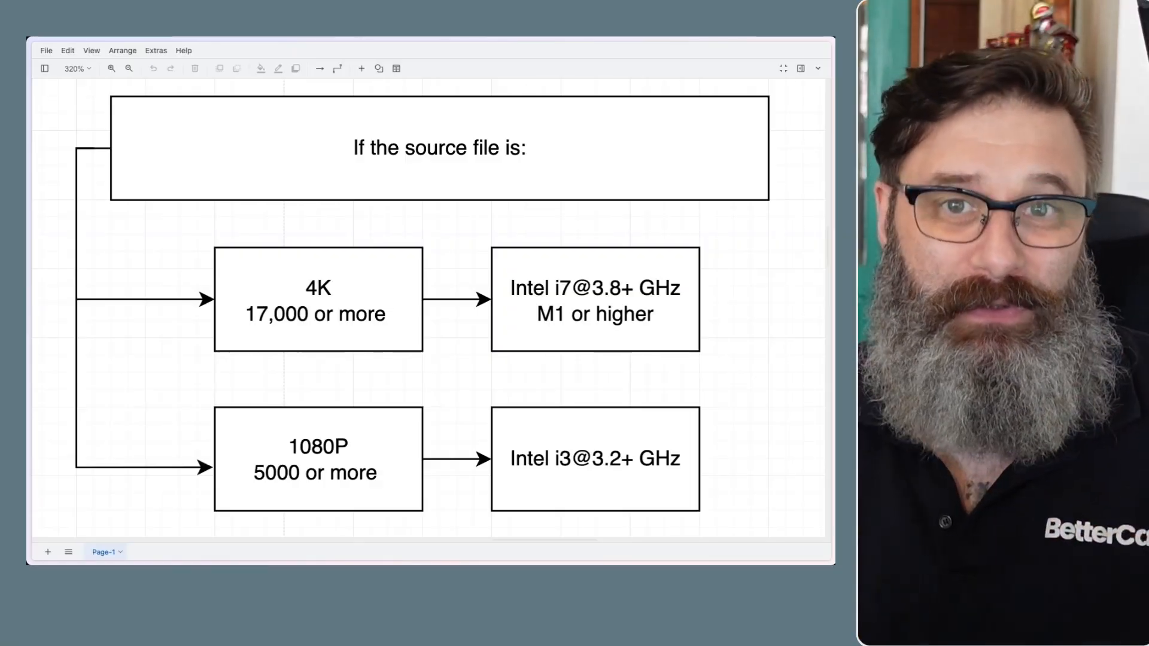
scroll("down", 3)
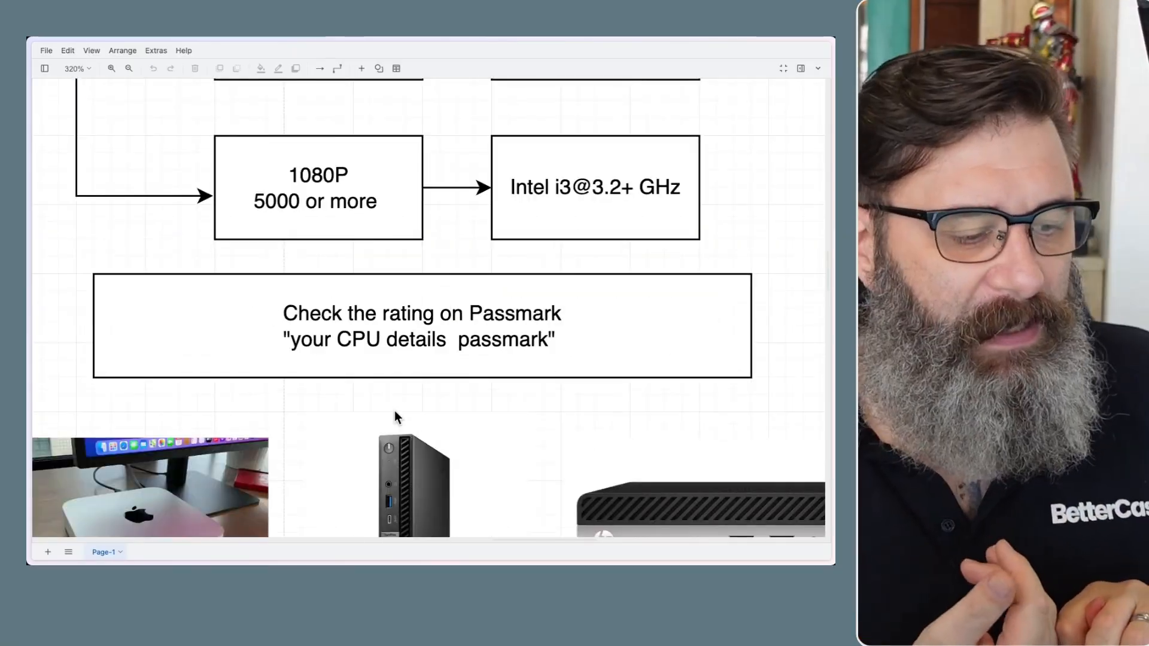